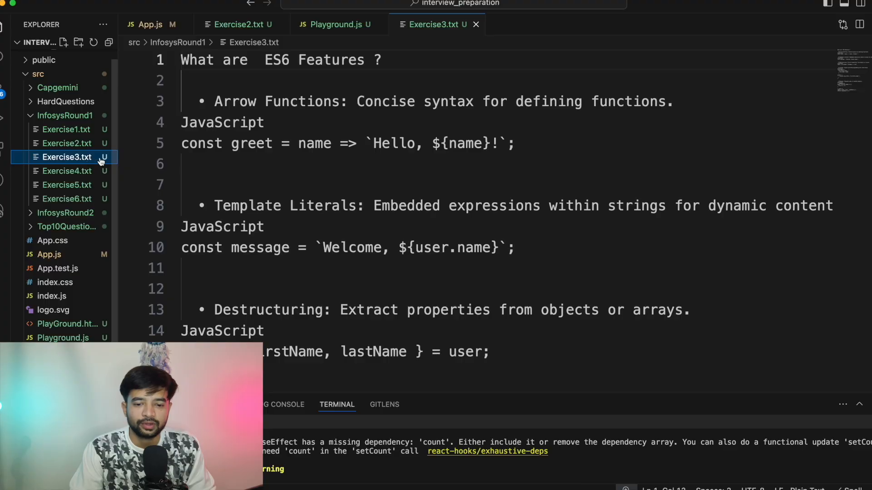
- Open Exercise4.txt and scroll to its fetch-then-catch Code Example
click(67, 171)
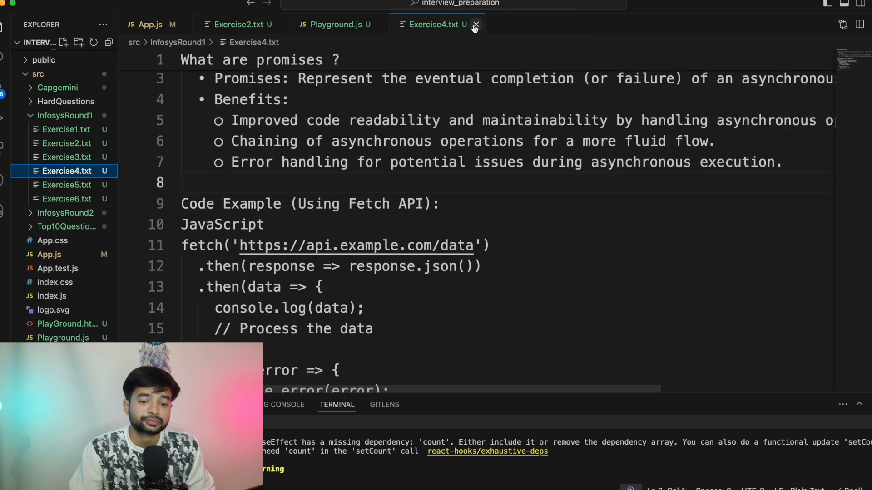
scroll(up, 3)
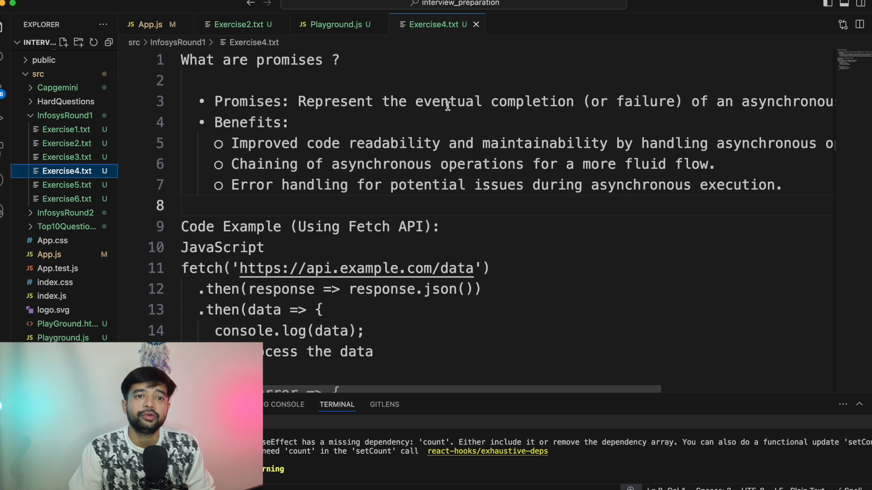
scroll(right, 3)
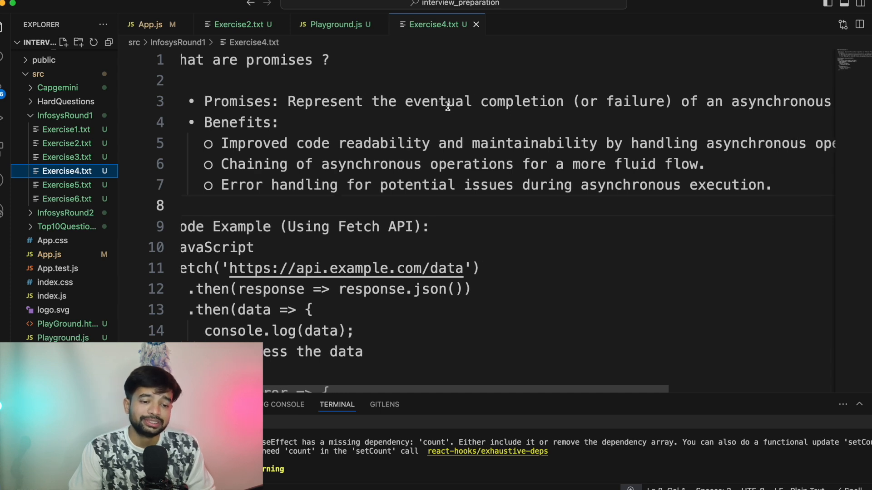
scroll(right, 3)
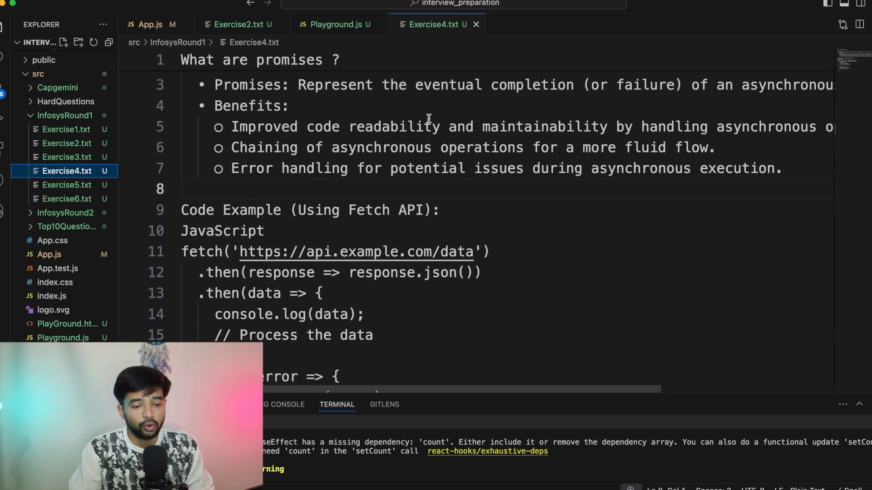
scroll(right, 3)
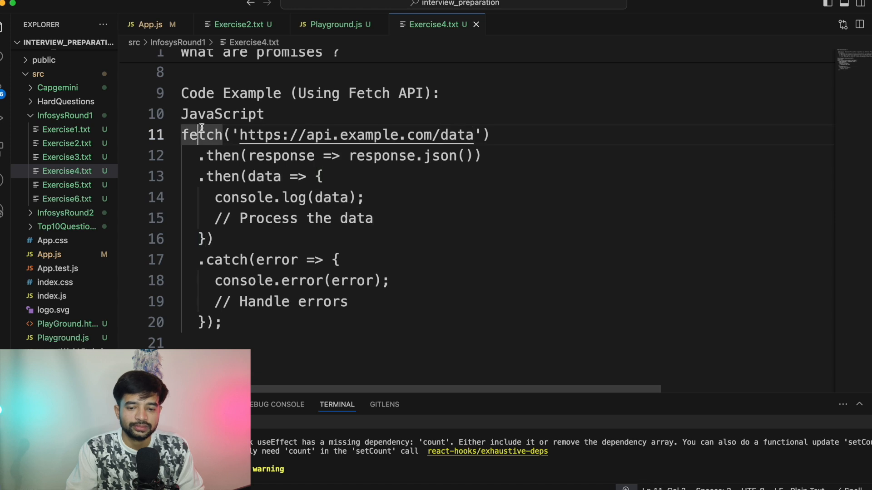
- Highlight 'fetch' in the example, close Exercise4.txt, then open Exercise5.txt on Redux
double_click(201, 134)
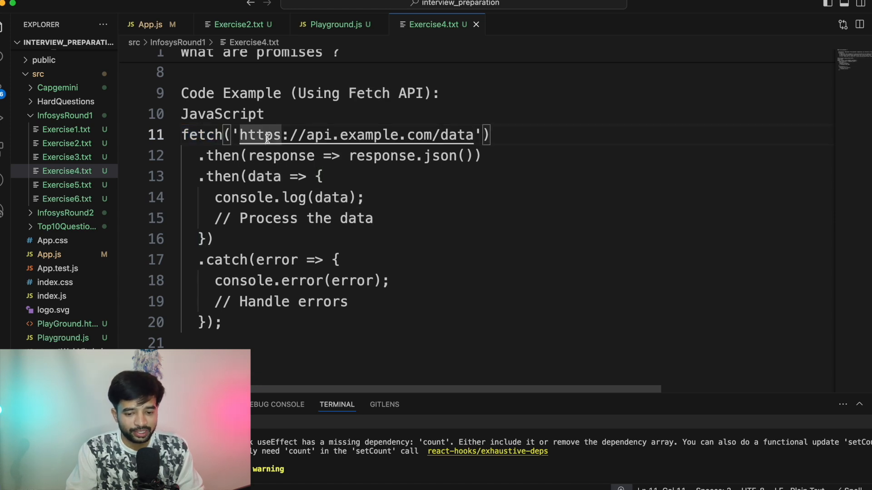
click(222, 176)
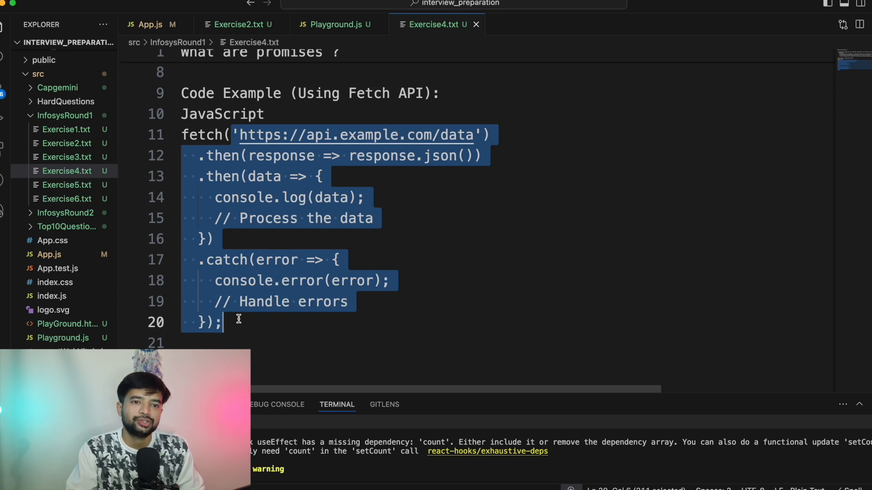
mouse_move(254, 93)
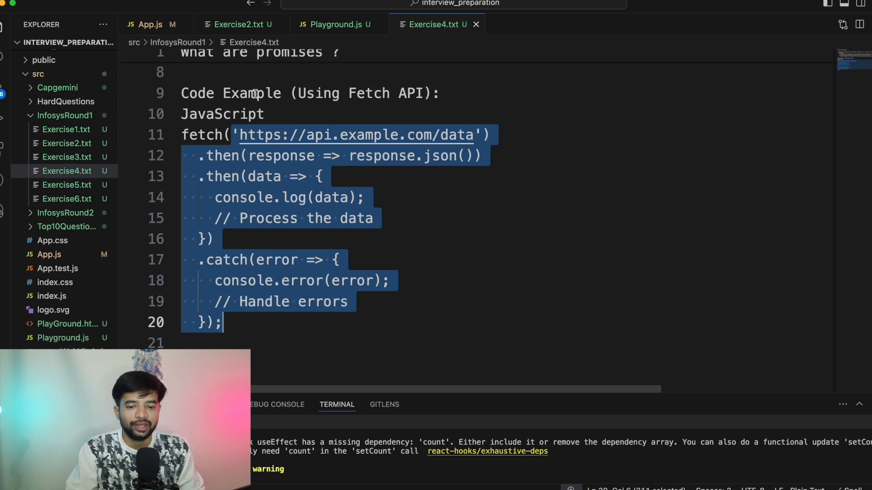
click(149, 25)
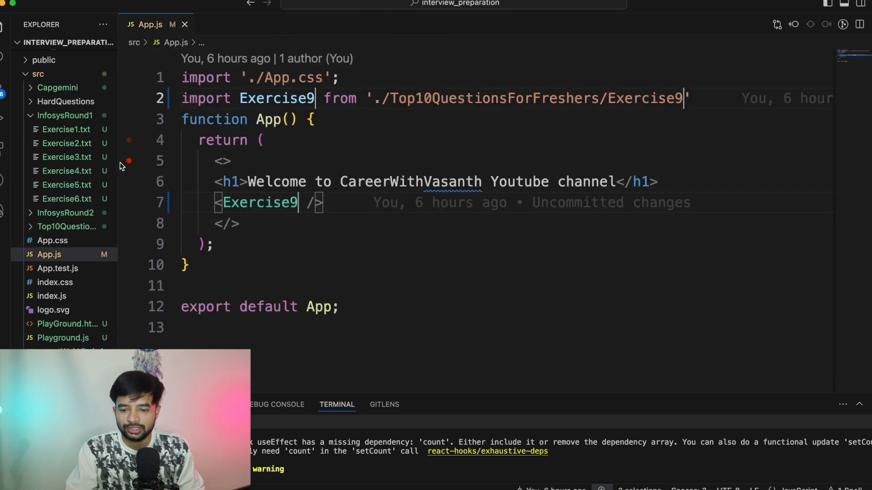
click(67, 184)
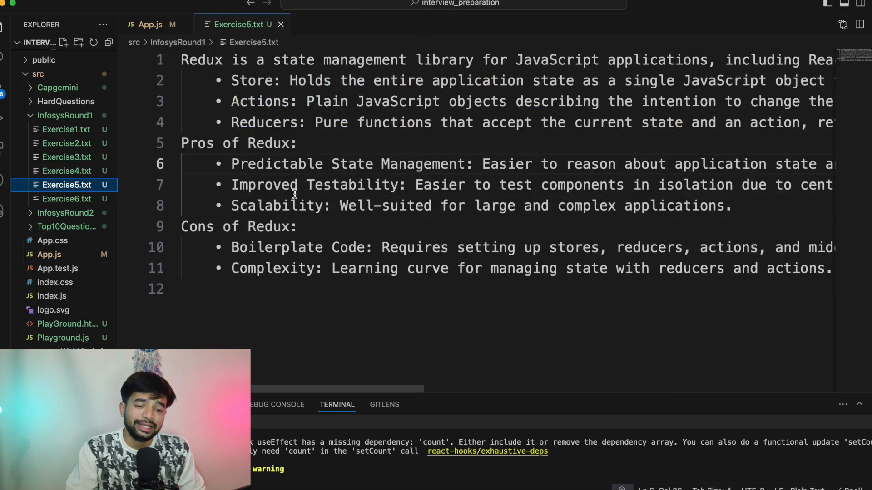